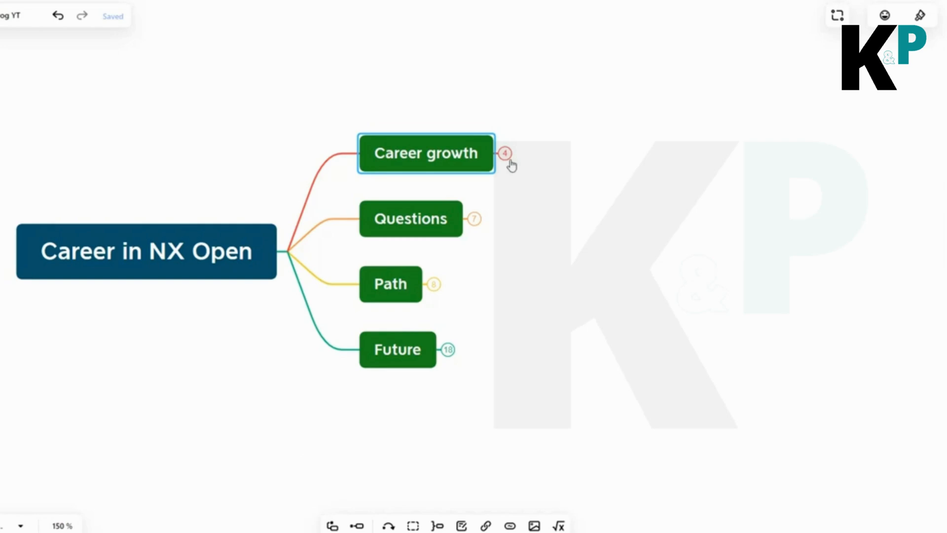
# Leave the Xmind map and bring up a blank Google Chrome new-tab page
pyautogui.click(504, 153)
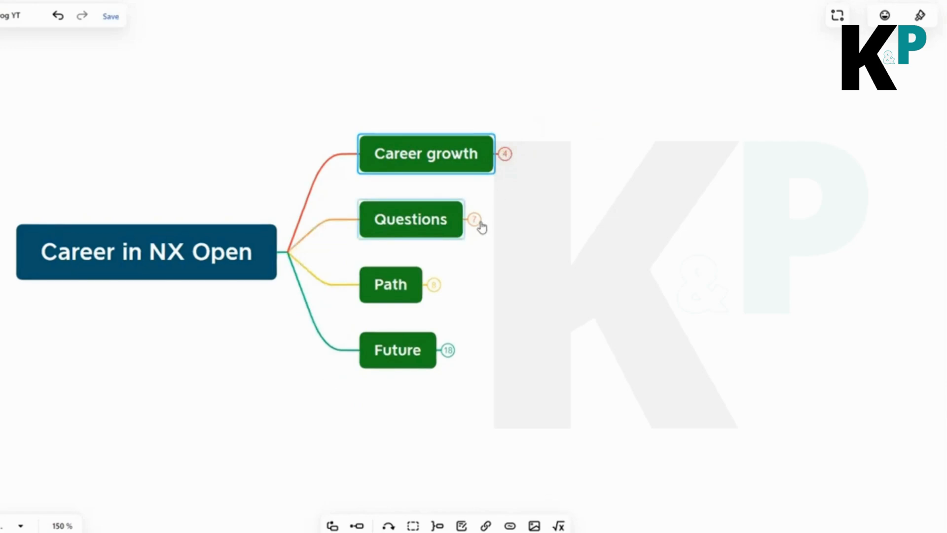
pyautogui.click(476, 227)
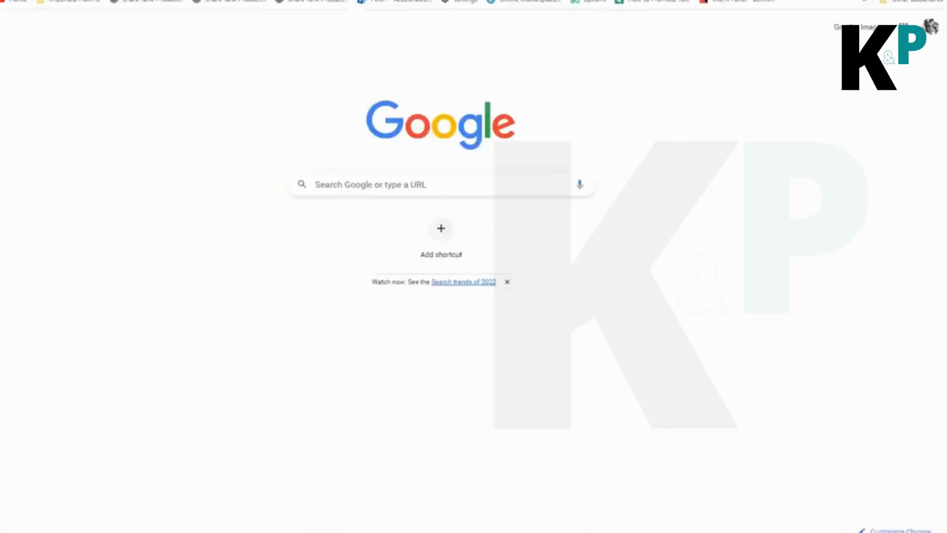
# Search Google for 'nx open jobs'
pyautogui.click(423, 184)
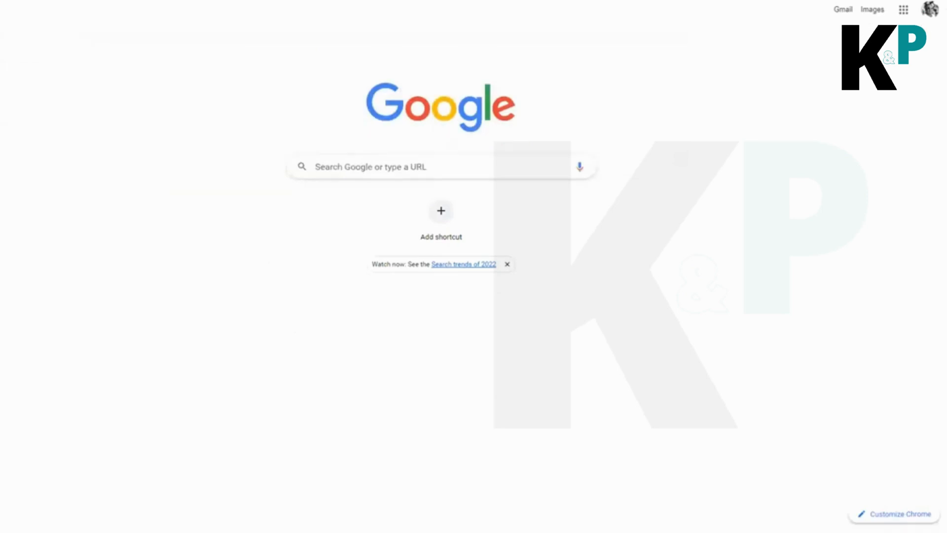
pyautogui.write('nx open jobs')
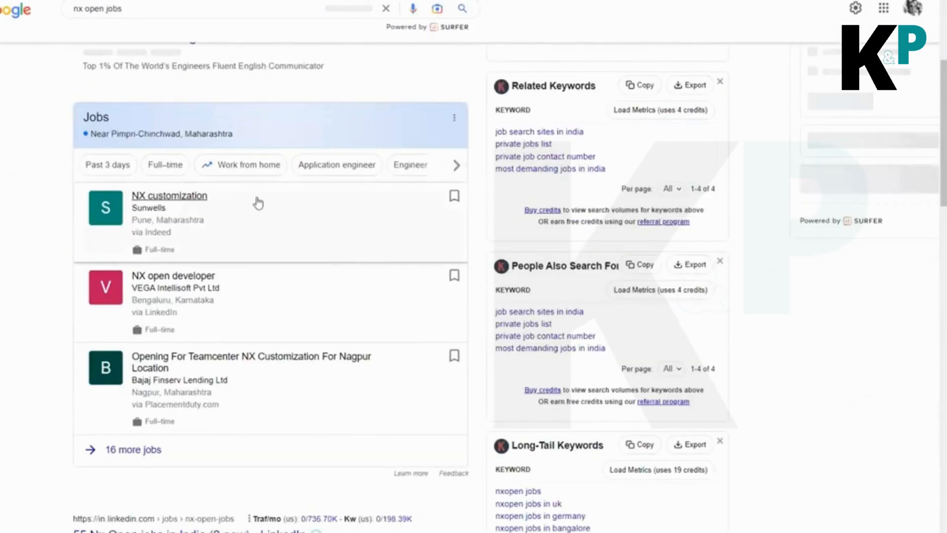
pyautogui.scroll(-3)
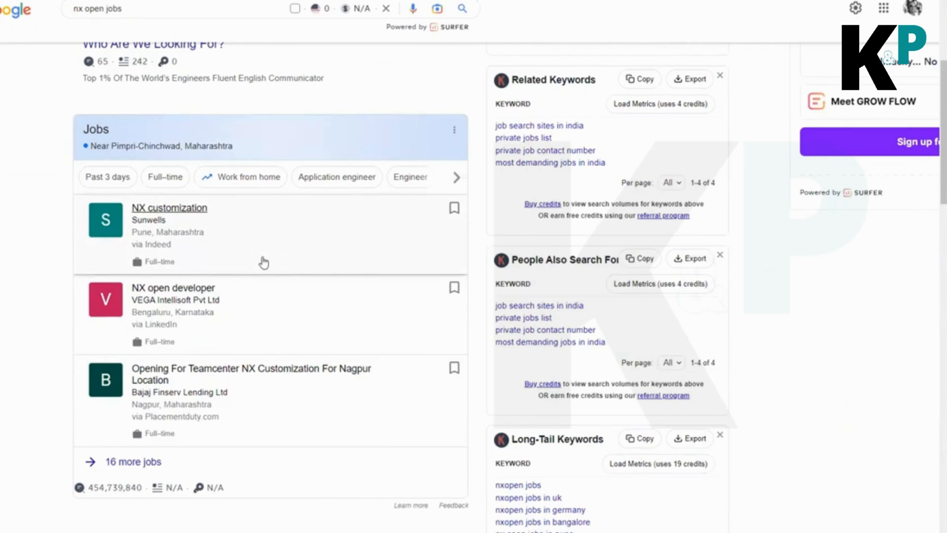
pyautogui.moveTo(271, 240)
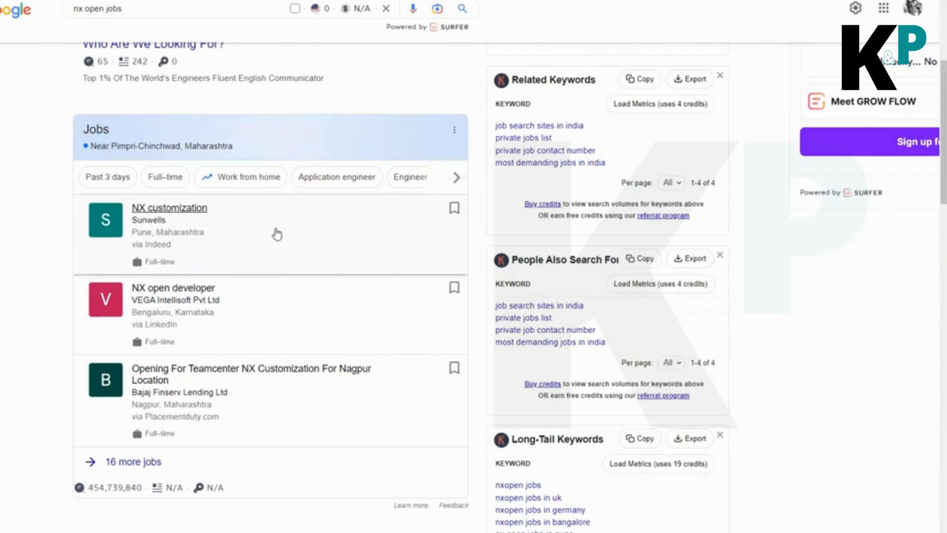
pyautogui.moveTo(235, 258)
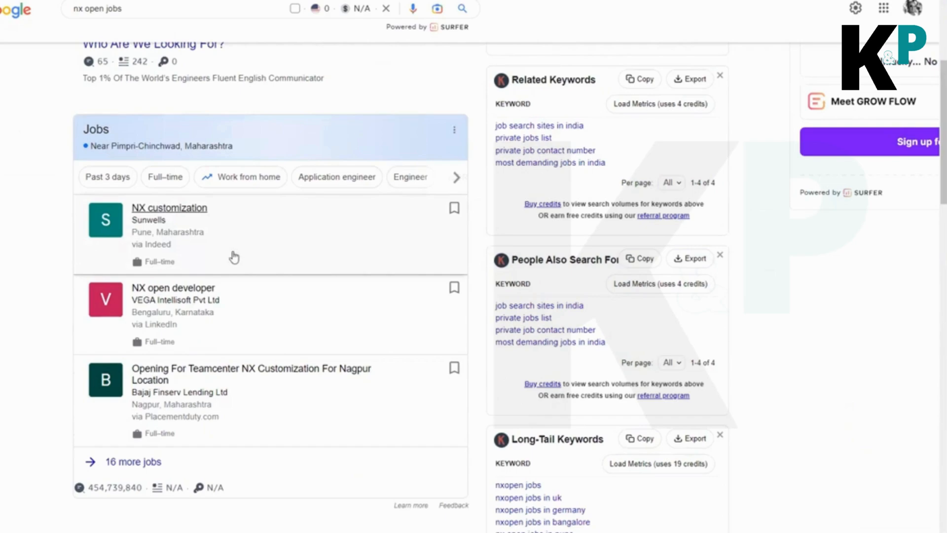
pyautogui.scroll(-3)
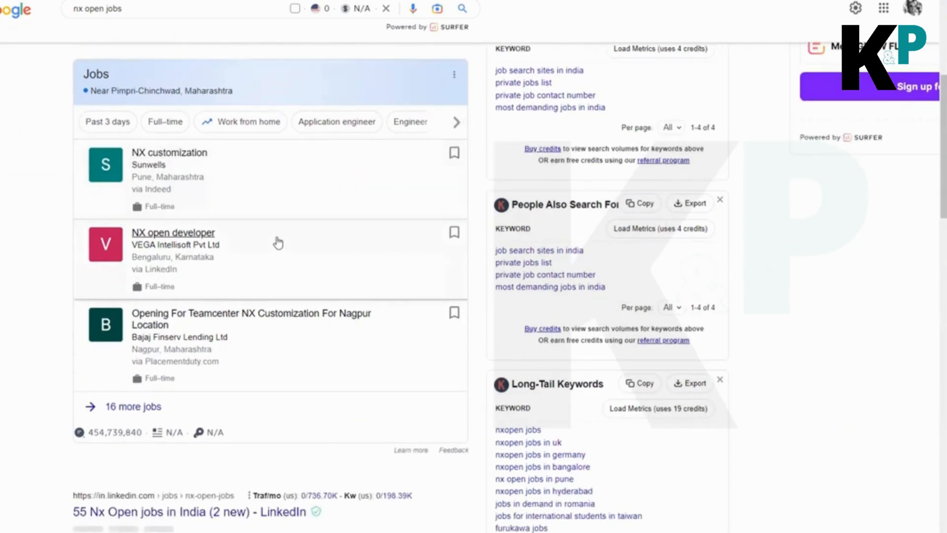
pyautogui.moveTo(276, 244)
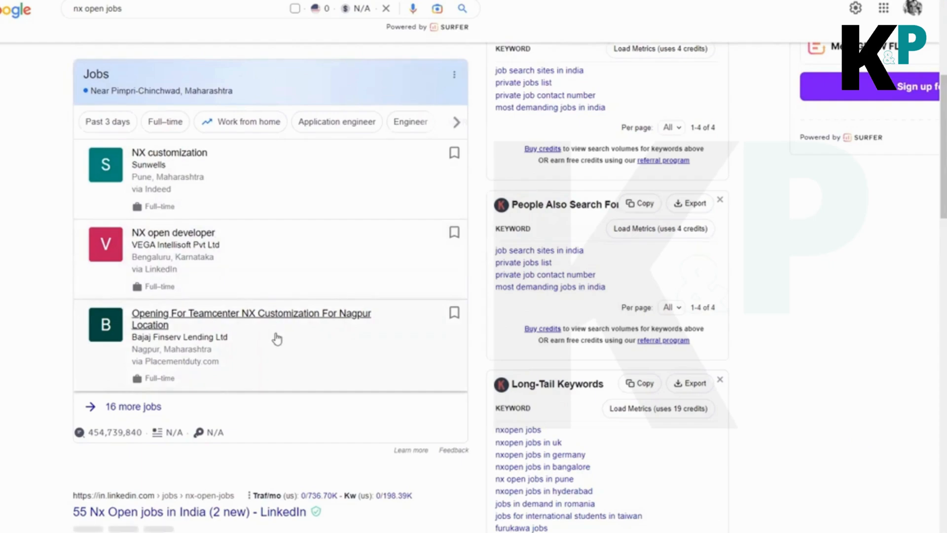
pyautogui.moveTo(232, 375)
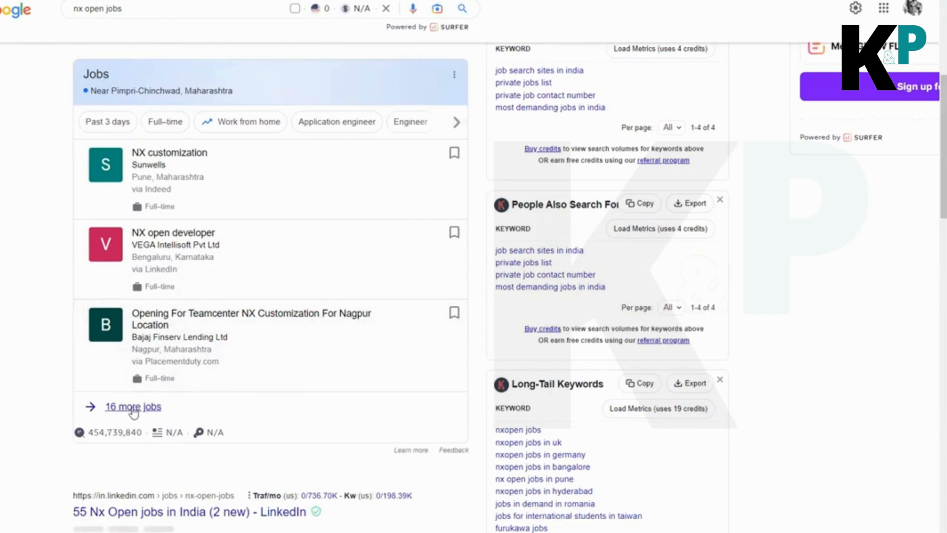
# Expand '16 more jobs' and browse the full NX Open list, with Sunwells' Pune NX customization posting detailed
pyautogui.click(132, 405)
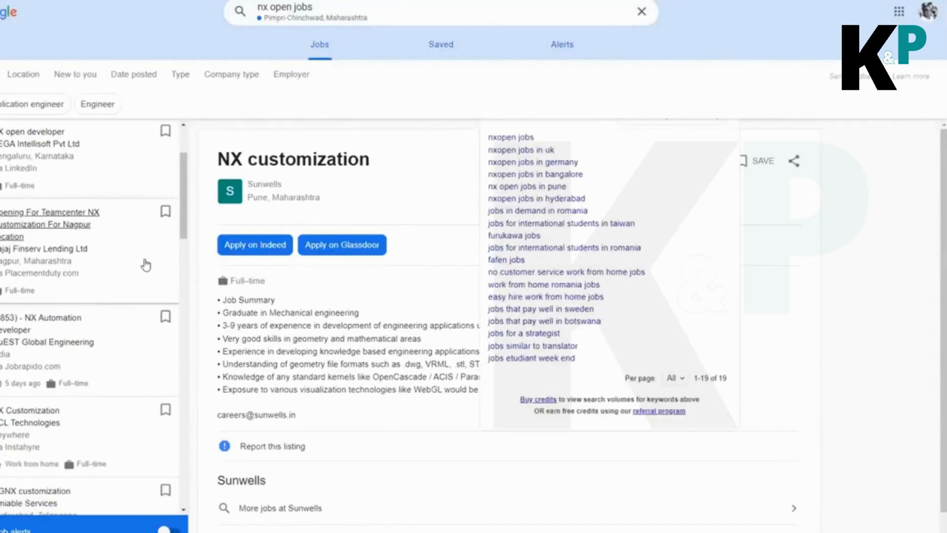
pyautogui.scroll(-3)
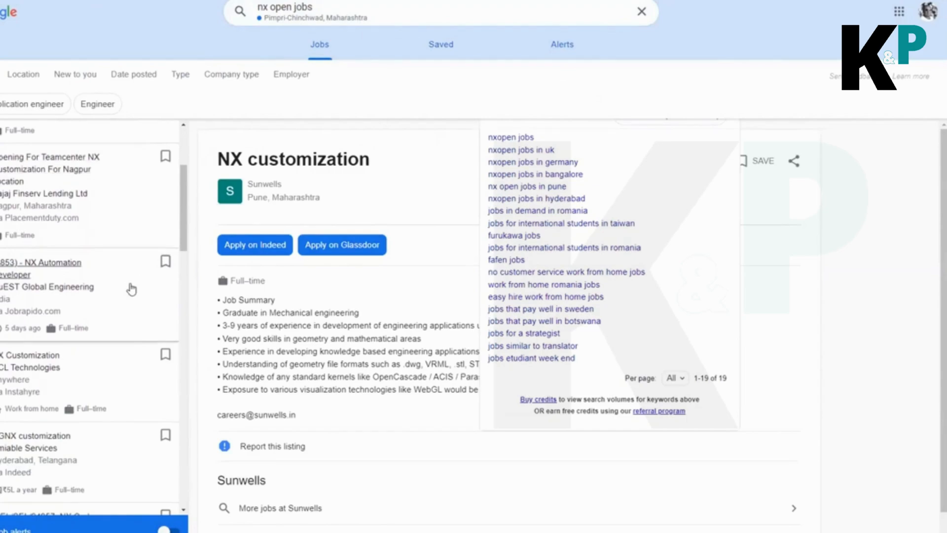
pyautogui.scroll(-3)
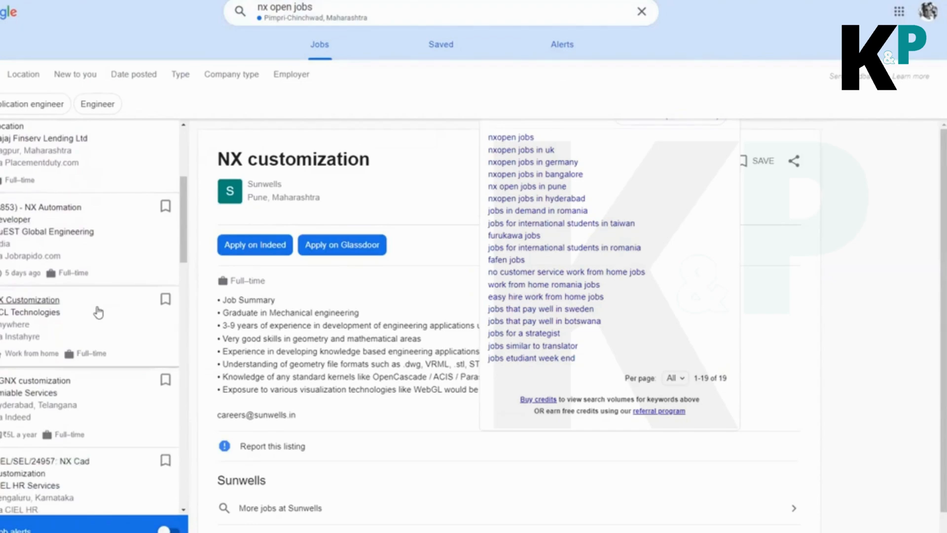
pyautogui.moveTo(98, 312)
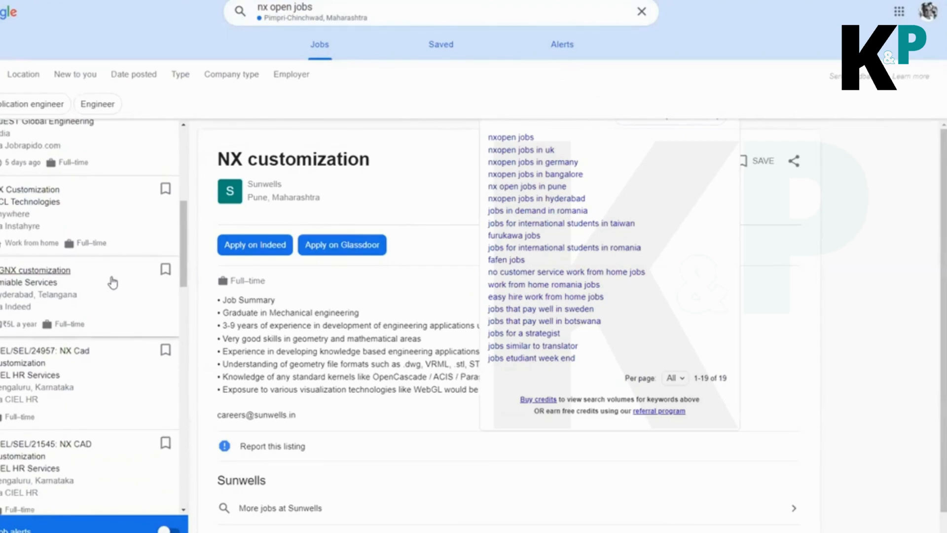
pyautogui.scroll(-3)
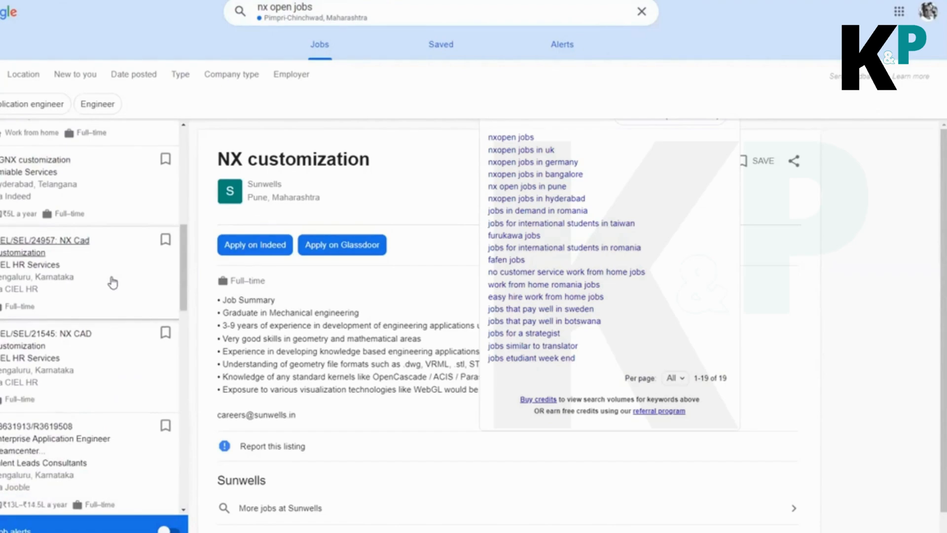
pyautogui.scroll(-3)
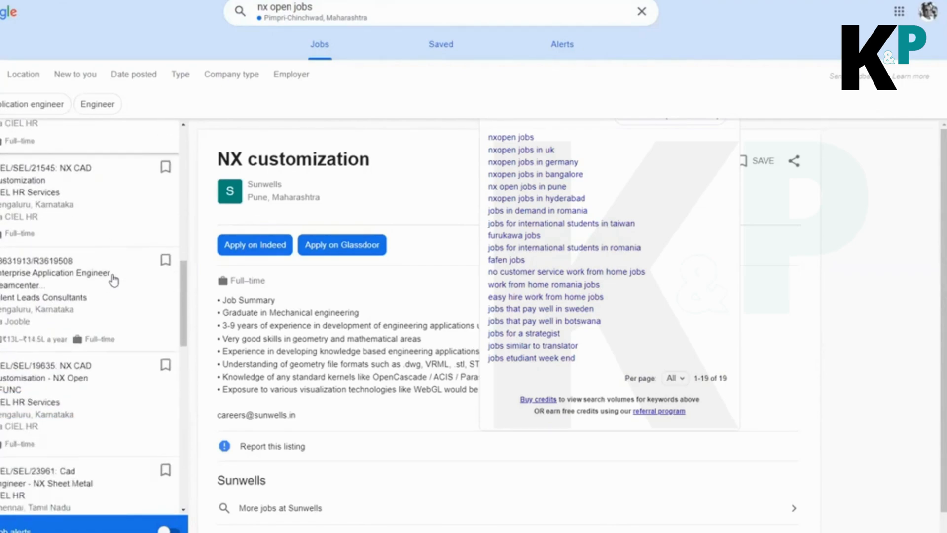
pyautogui.scroll(-3)
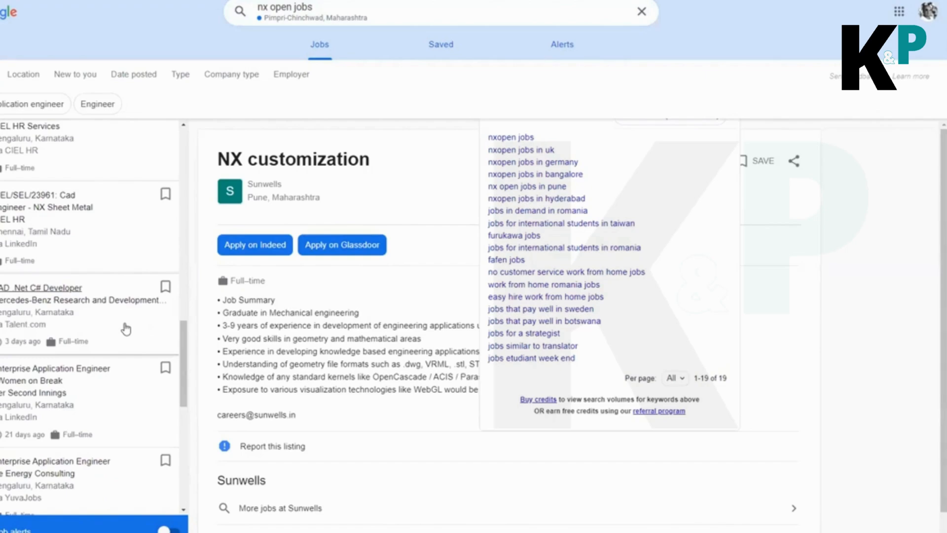
pyautogui.moveTo(117, 325)
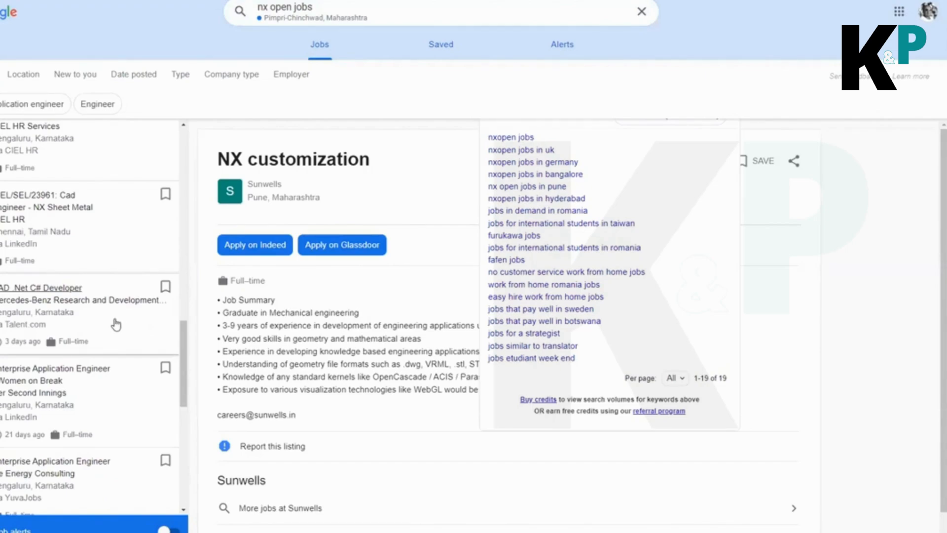
pyautogui.scroll(-3)
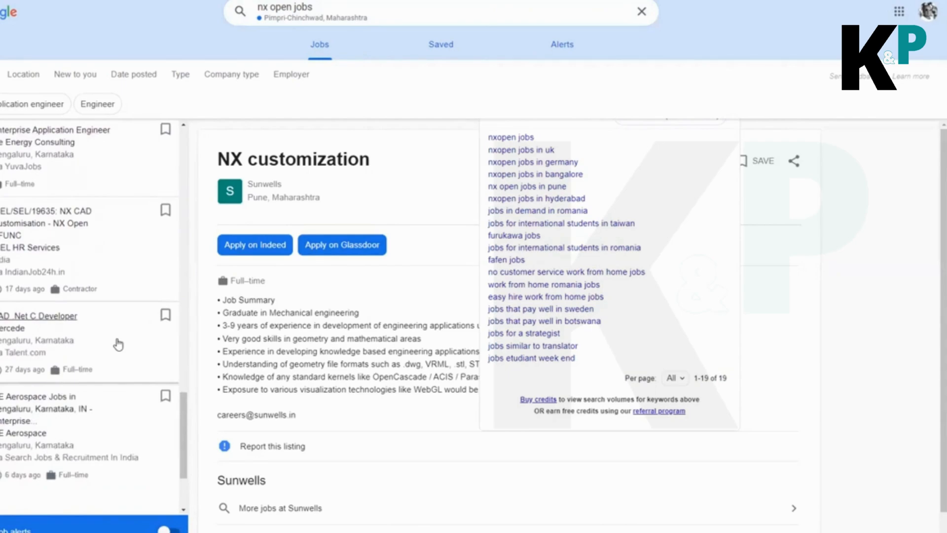
pyautogui.scroll(-3)
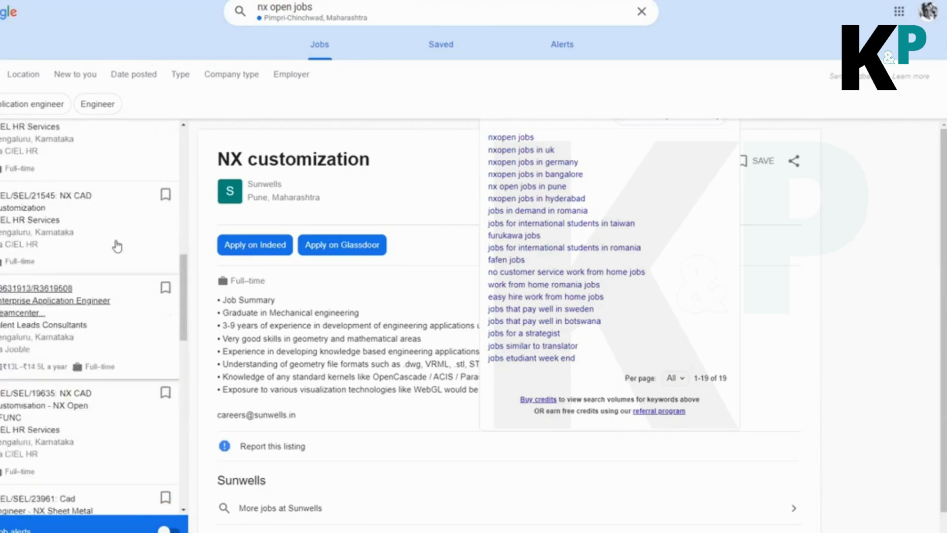
pyautogui.scroll(-3)
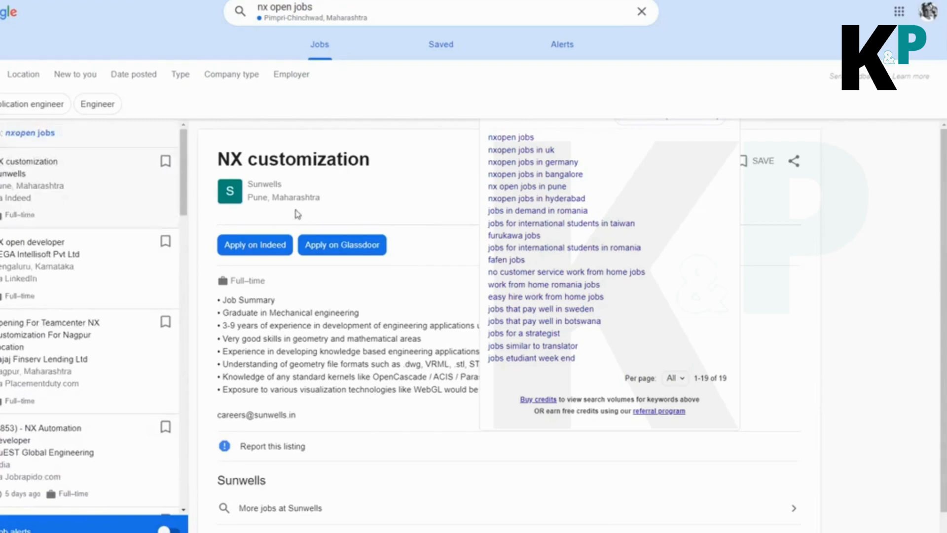
pyautogui.moveTo(63, 174)
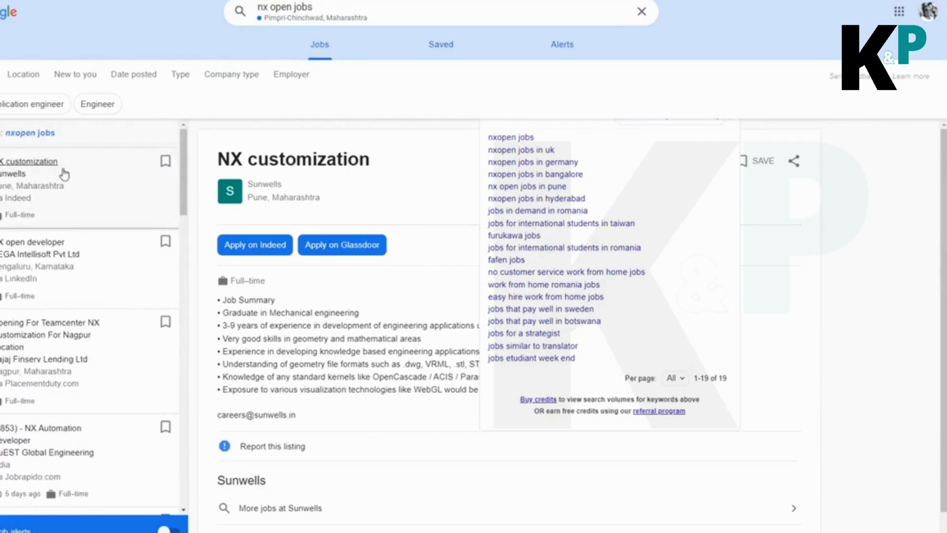
pyautogui.scroll(-3)
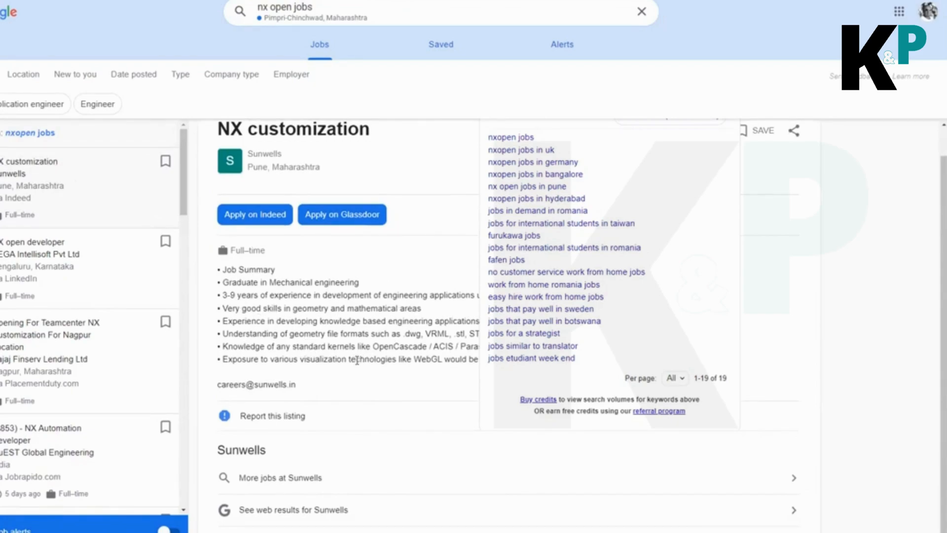
pyautogui.moveTo(352, 369)
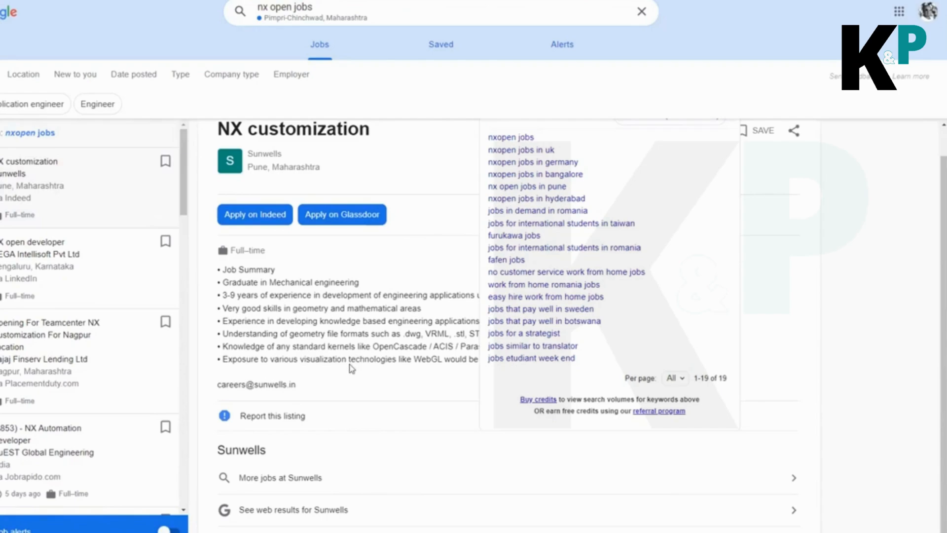
# Select VEGA Intellisoft's NX open developer listing and read through its requirements
pyautogui.click(33, 242)
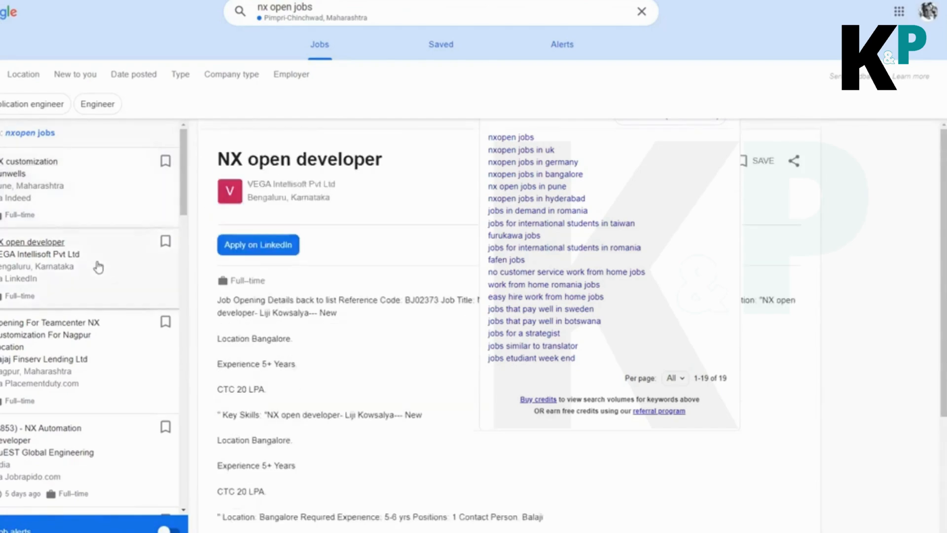
pyautogui.scroll(-3)
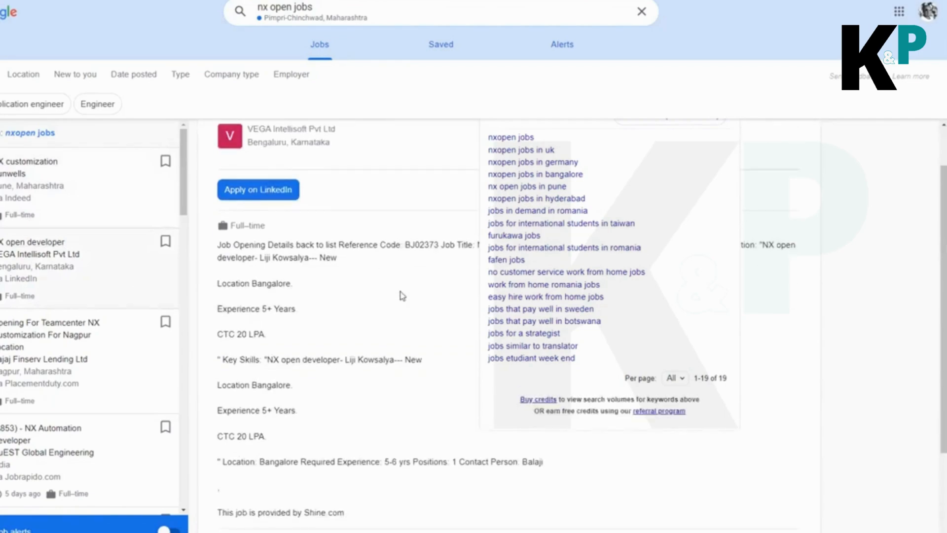
pyautogui.scroll(-3)
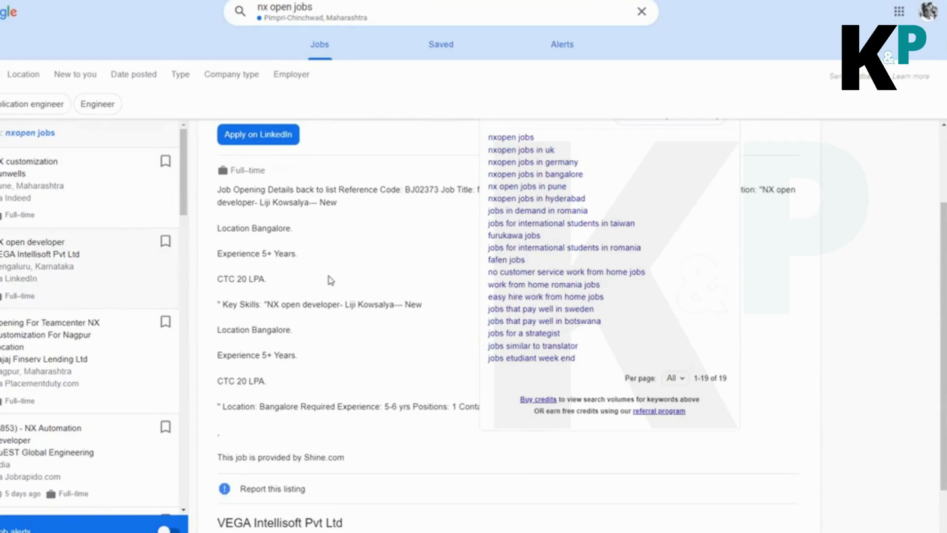
pyautogui.scroll(-3)
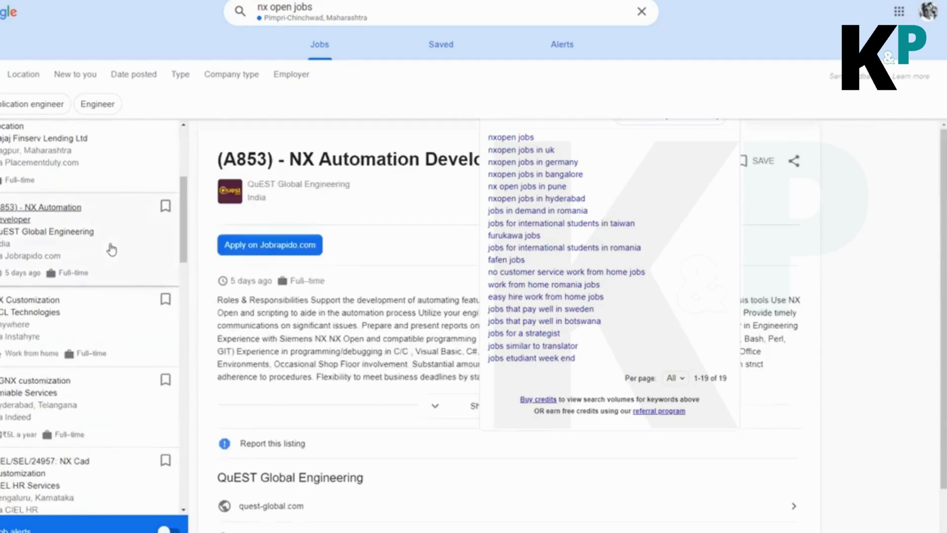
# Review QuEST Global Engineering's NX Automation Developer posting down to its company ratings
pyautogui.scroll(-3)
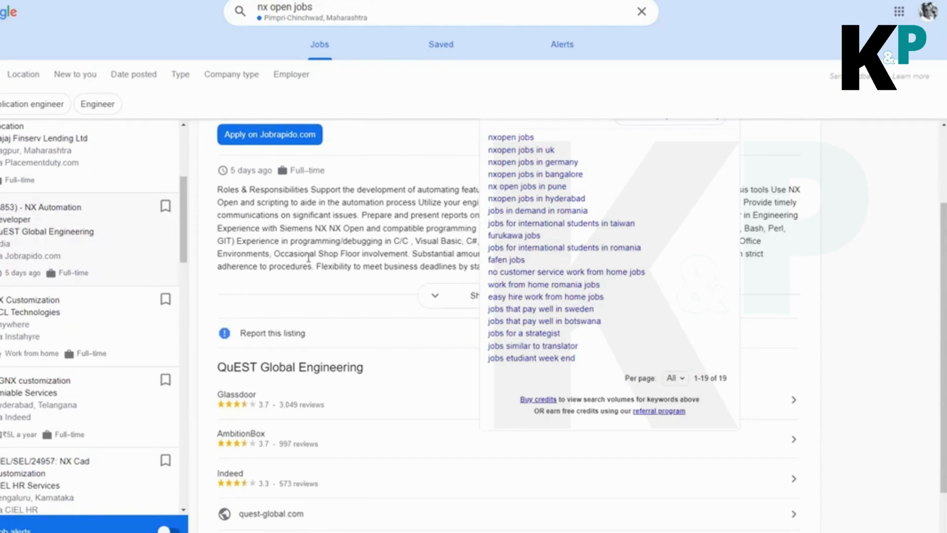
pyautogui.moveTo(378, 230)
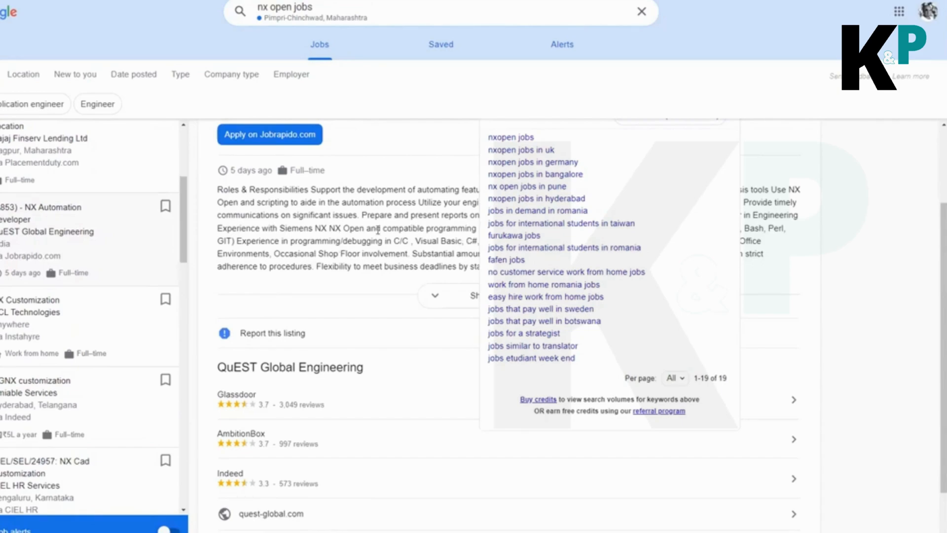
pyautogui.scroll(-3)
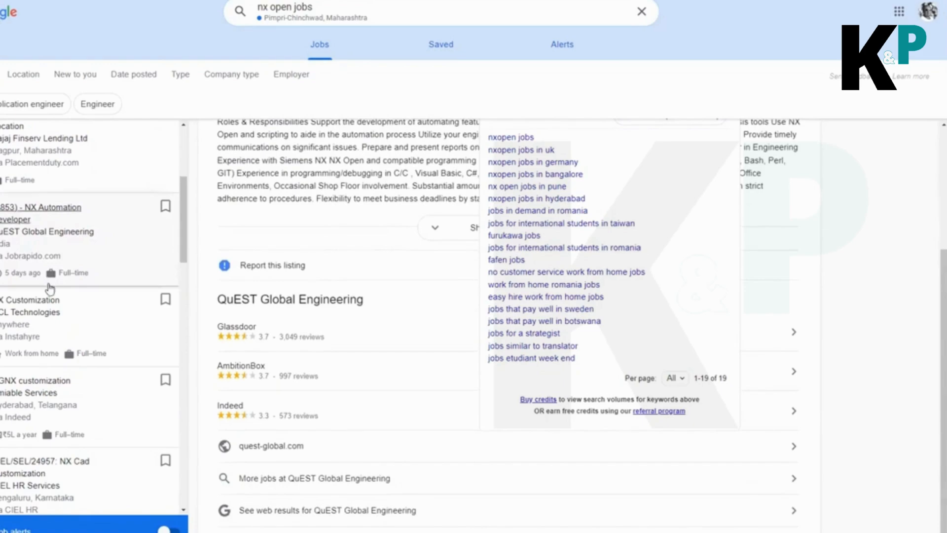
pyautogui.scroll(-3)
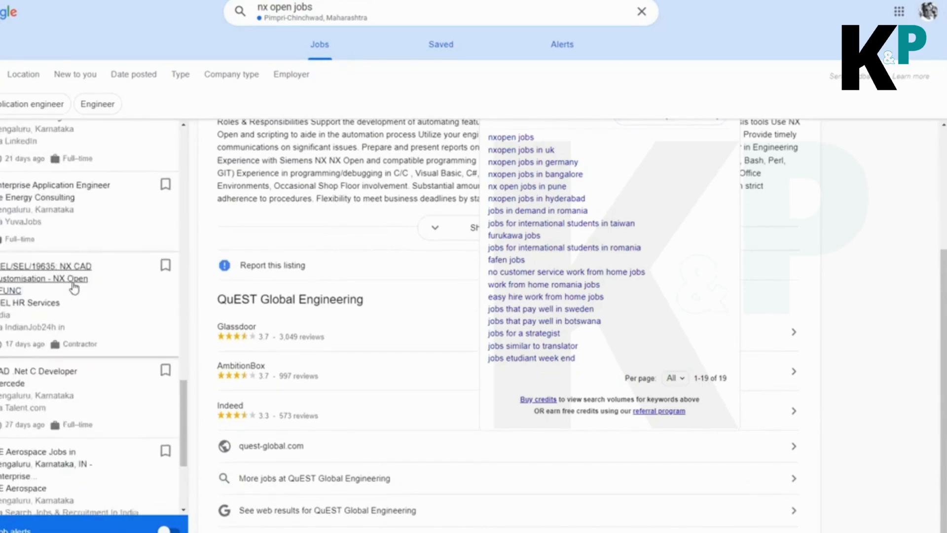
pyautogui.scroll(-3)
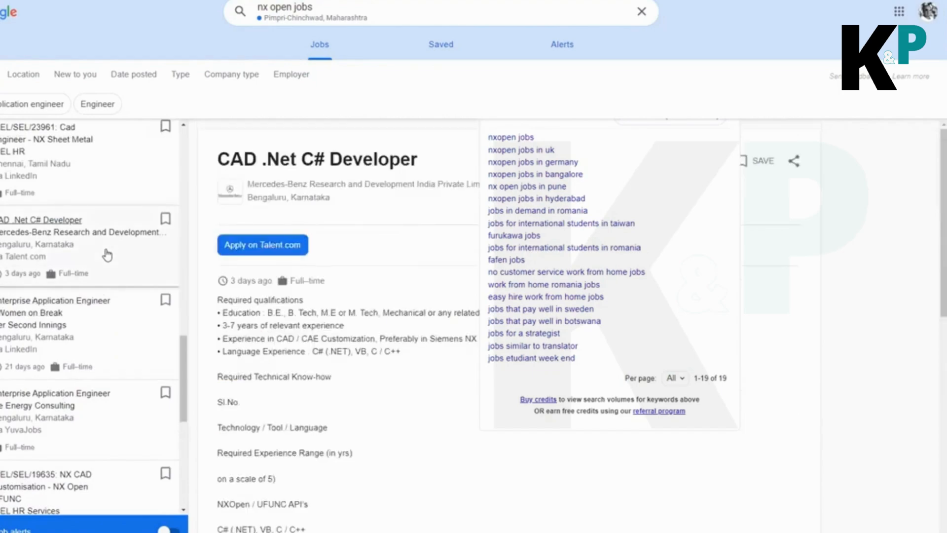
# Read Mercedes-Benz's CAD .Net C# Developer skills list: NXOpen/UFUNC APIs, Visual Studio, JIRA
pyautogui.scroll(-3)
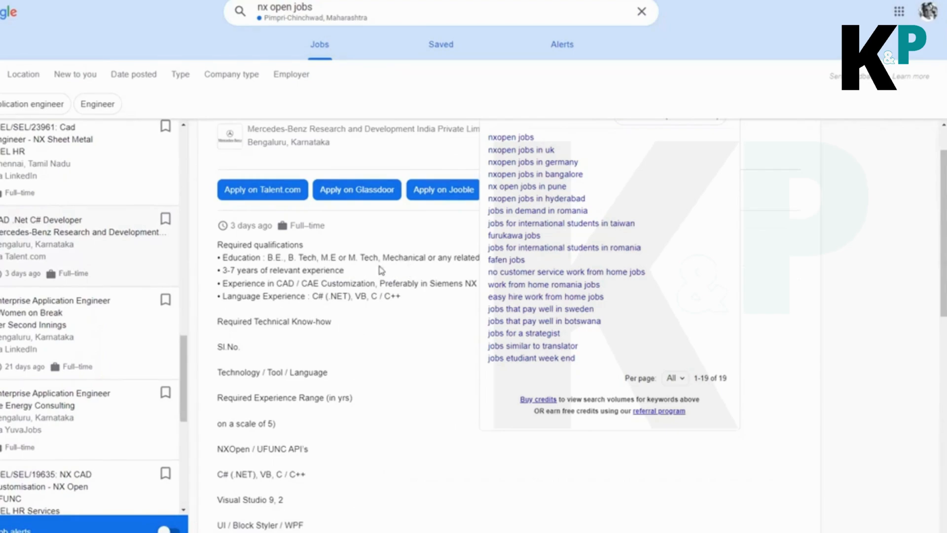
pyautogui.moveTo(393, 255)
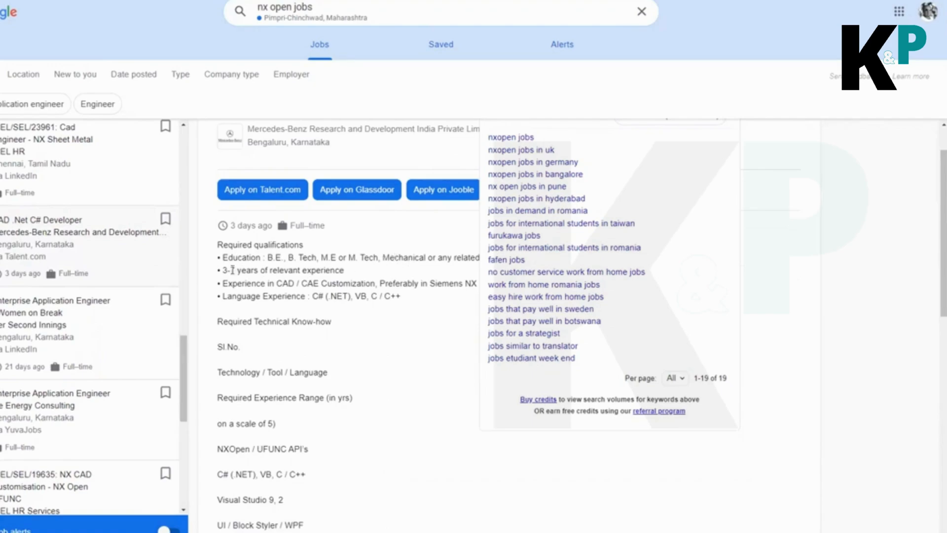
pyautogui.scroll(-3)
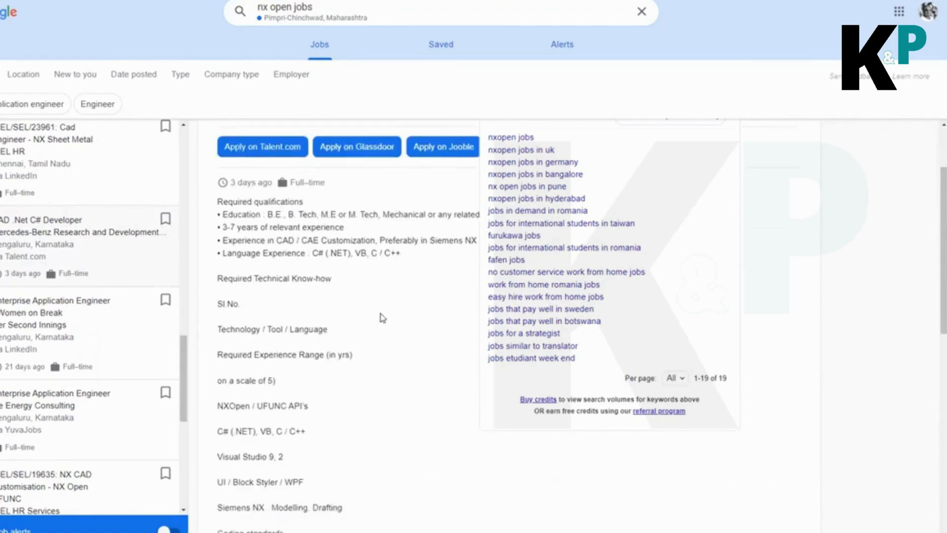
pyautogui.scroll(-3)
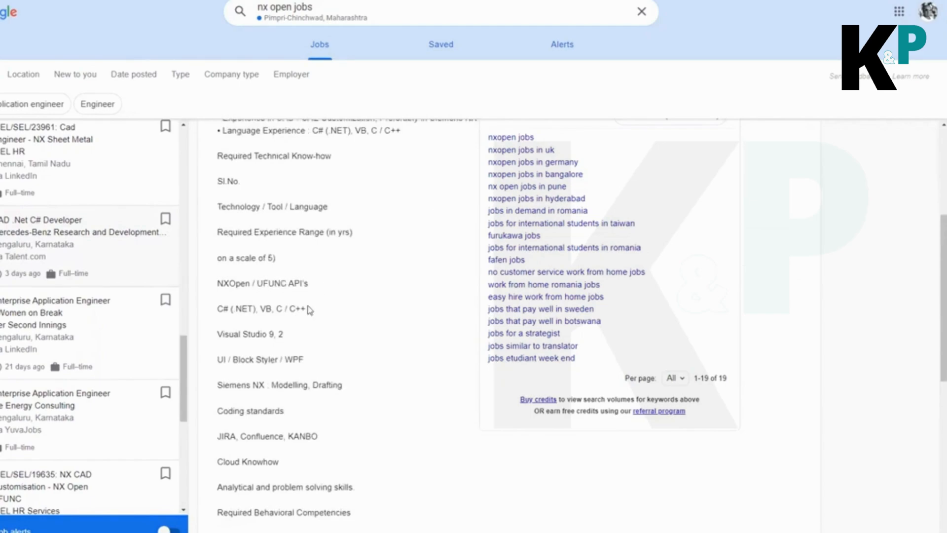
pyautogui.moveTo(358, 332)
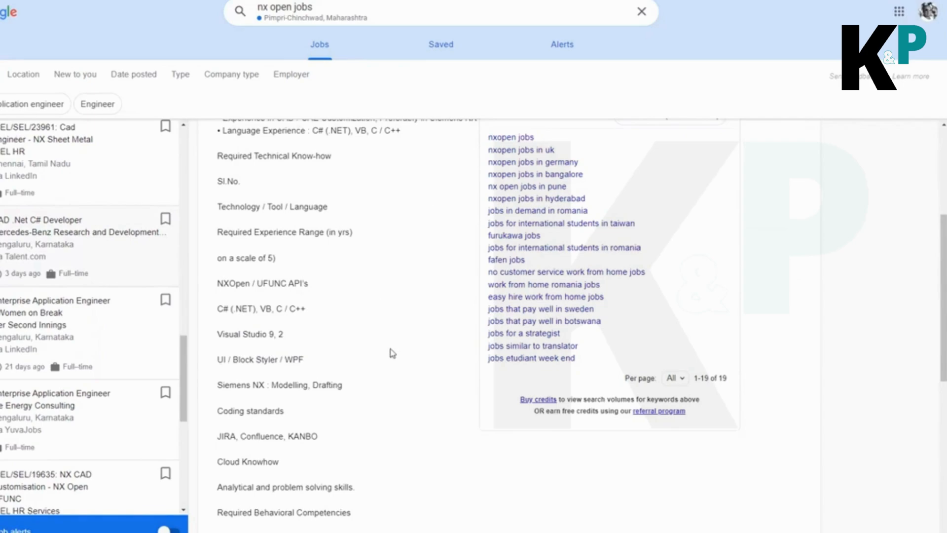
pyautogui.scroll(-3)
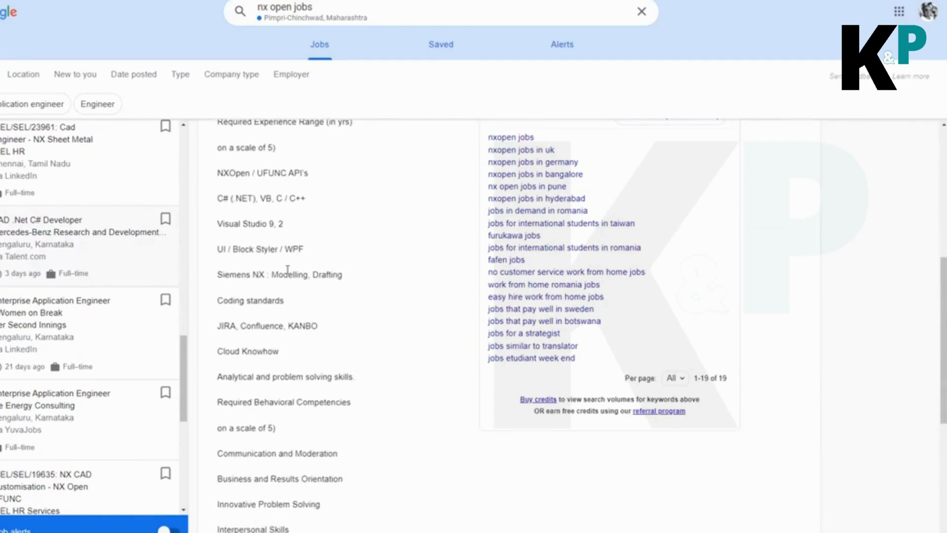